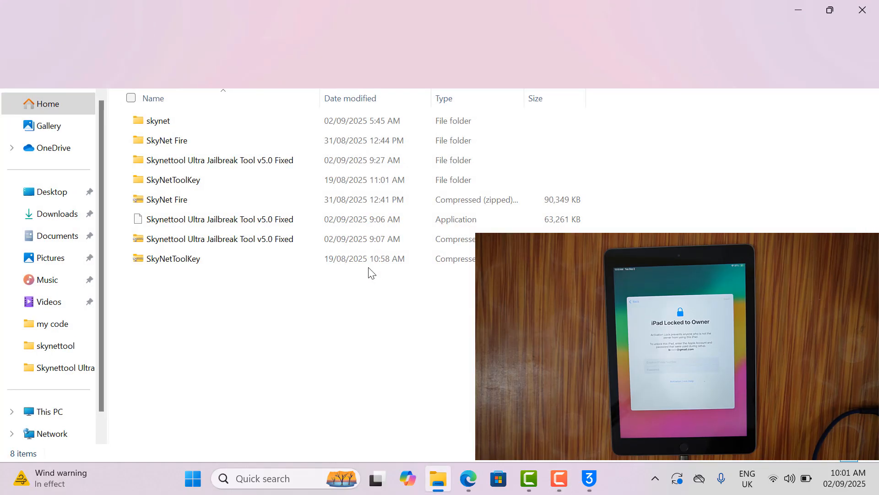
Select the Skynettool Ultra Jailbreak Tool v5.0 Fixed application in the skynettool folder.
{"action": "left_click", "coordinate": [219, 219]}
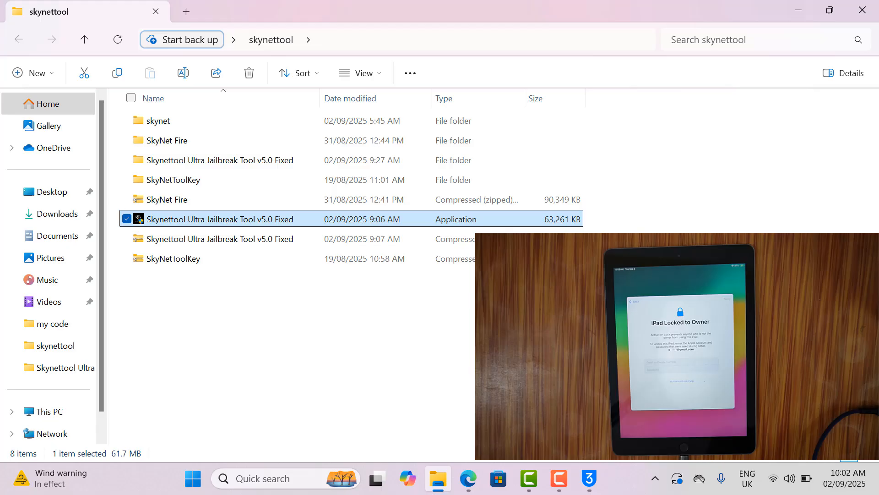
{"action": "mouse_move", "coordinate": [594, 199]}
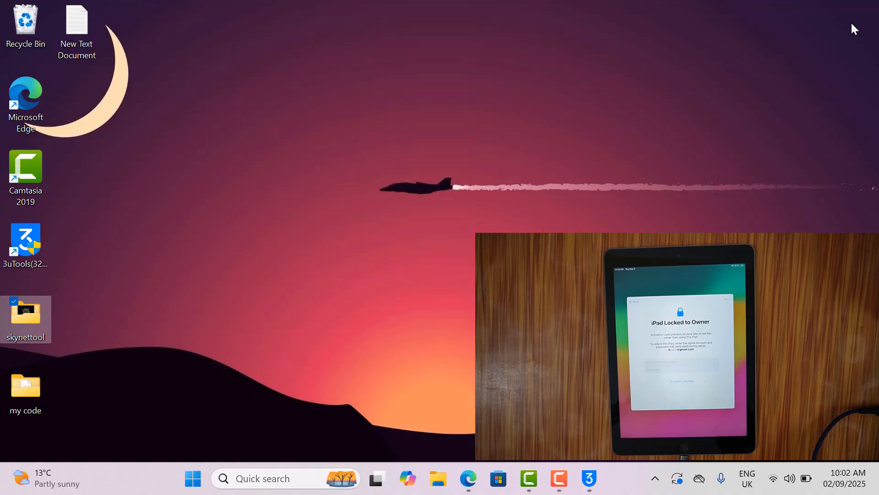
Launch Skynettool Ultra Jailbreak Tool v5.0 to detect the iPad (6th) WiFi on iOS 17.7.10.
{"action": "double_click", "coordinate": [26, 314]}
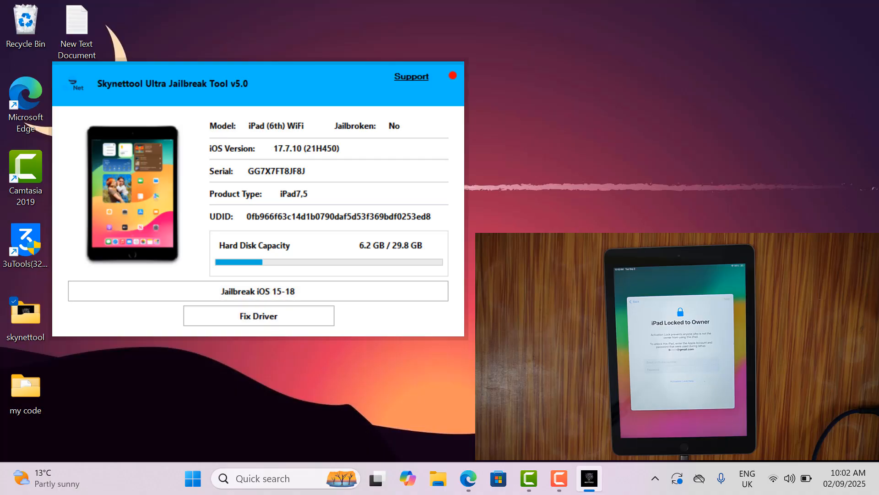
{"action": "mouse_move", "coordinate": [558, 478]}
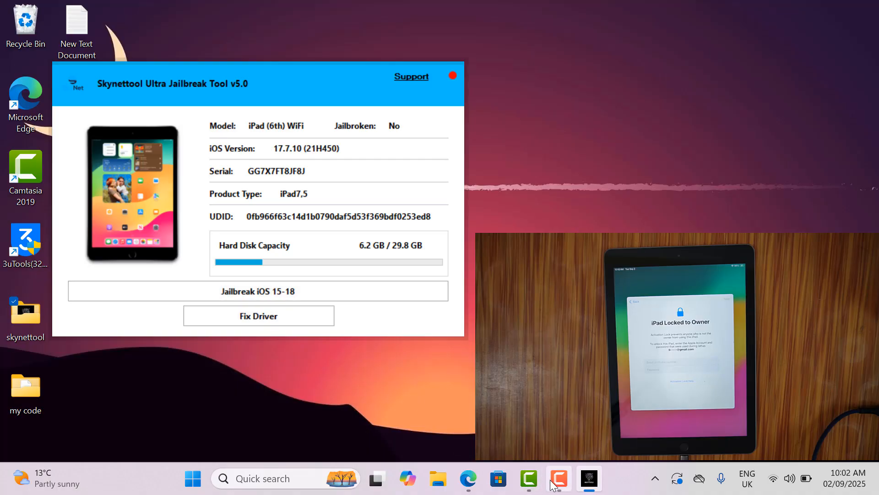
{"action": "mouse_move", "coordinate": [410, 468]}
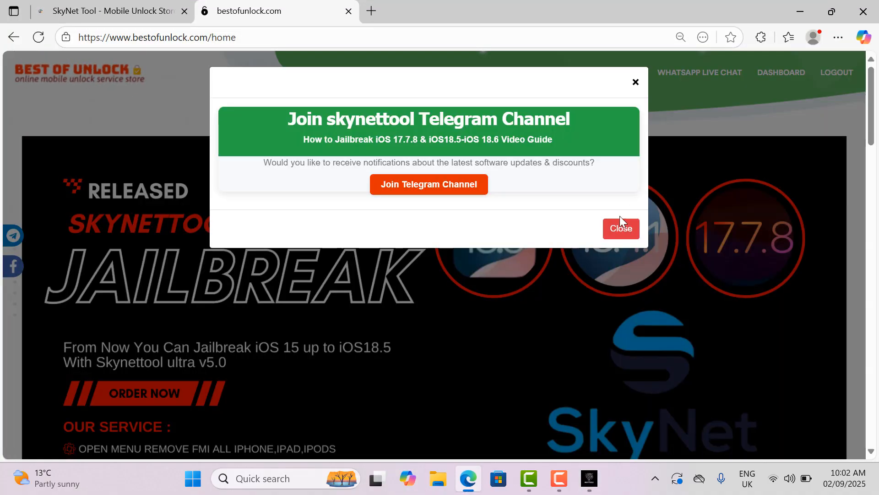
Dismiss the Telegram popup and reach the IMEI Services order page from the dashboard.
{"action": "left_click", "coordinate": [620, 228]}
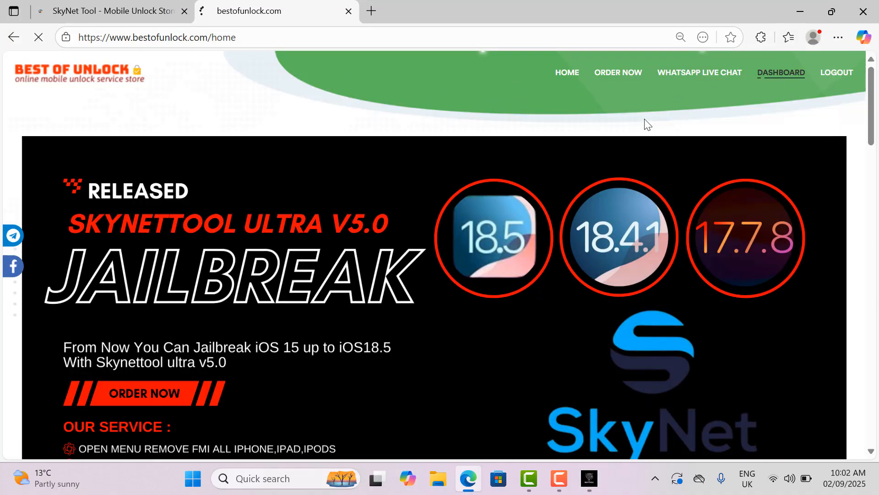
{"action": "left_click", "coordinate": [781, 72]}
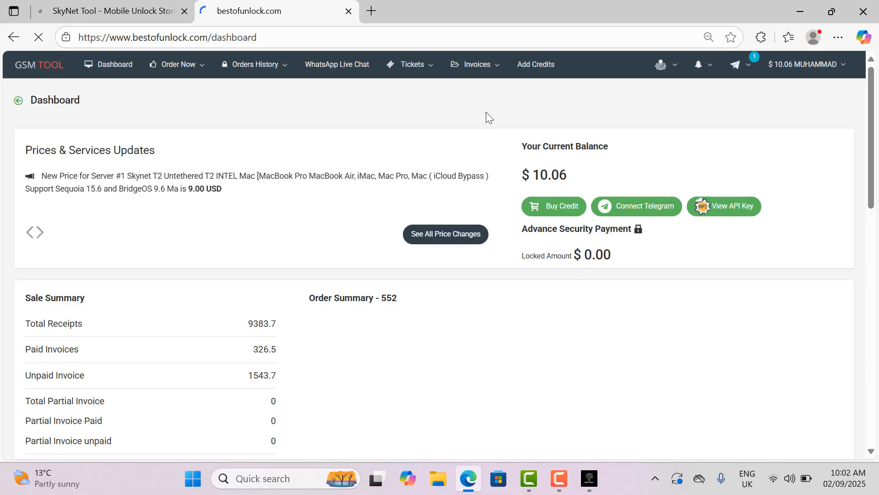
{"action": "left_click", "coordinate": [176, 64]}
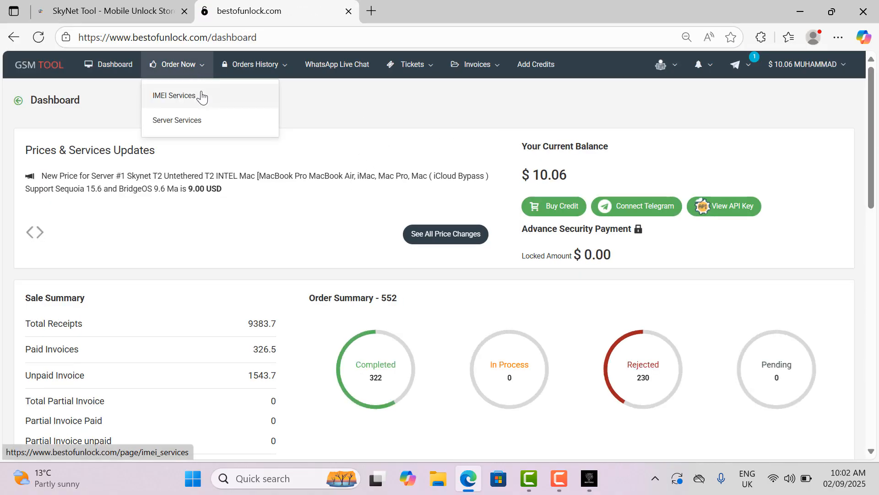
{"action": "left_click", "coordinate": [174, 95]}
{"action": "type", "text": "u"}
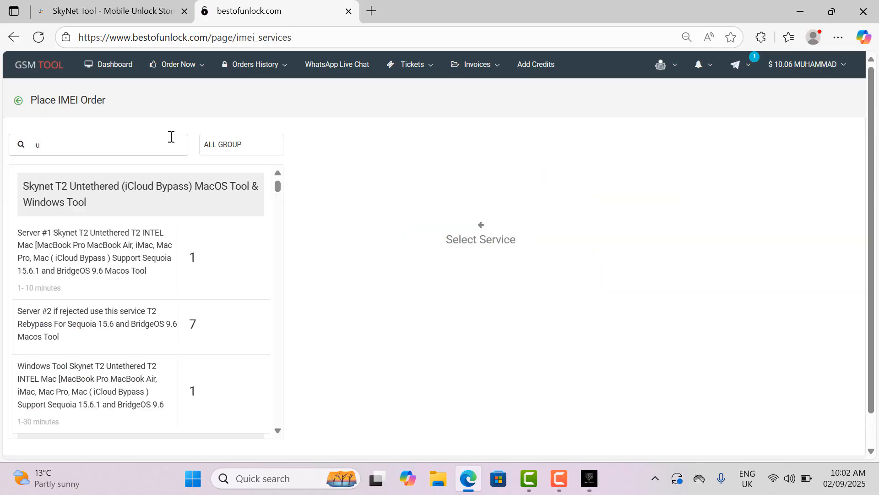
Search the IMEI services for 'ultra' to list the Skynet Ultra jailbreak tools.
{"action": "type", "text": "ltra"}
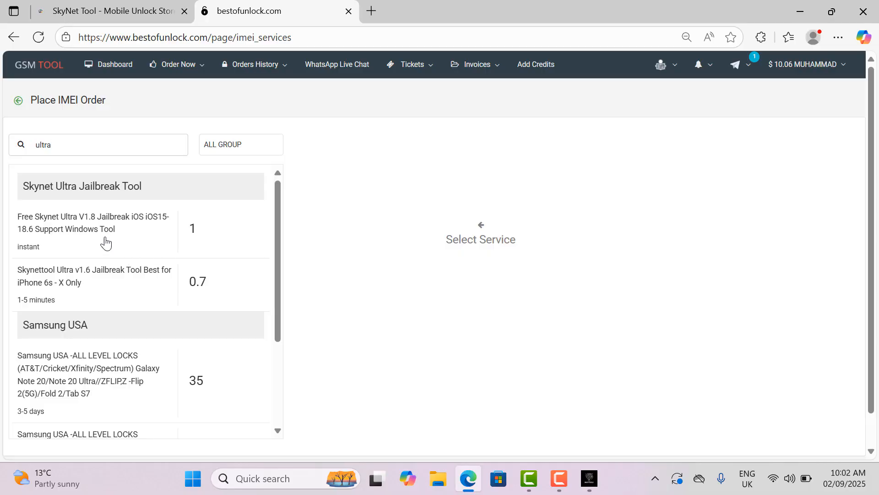
{"action": "left_click", "coordinate": [93, 222]}
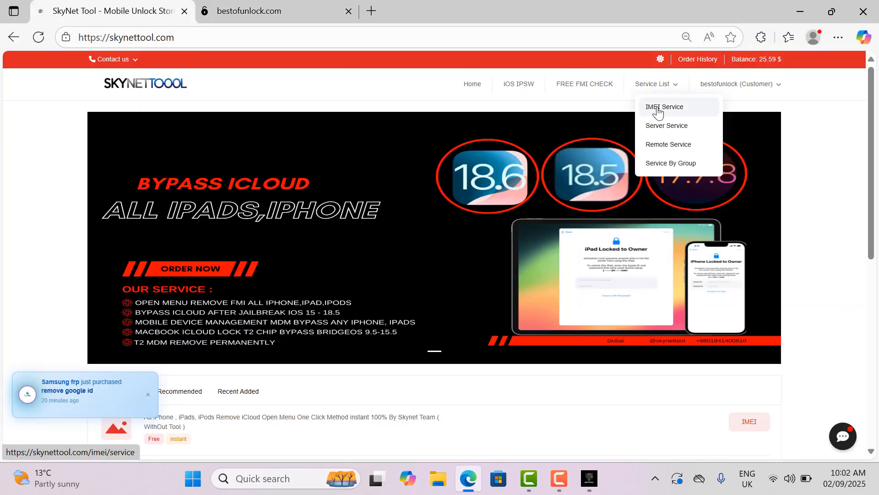
Search the IMEI service list for 'ultra' and open the Skynet Ultra V5.0 Jailbreak order page ($0.8).
{"action": "left_click", "coordinate": [664, 106]}
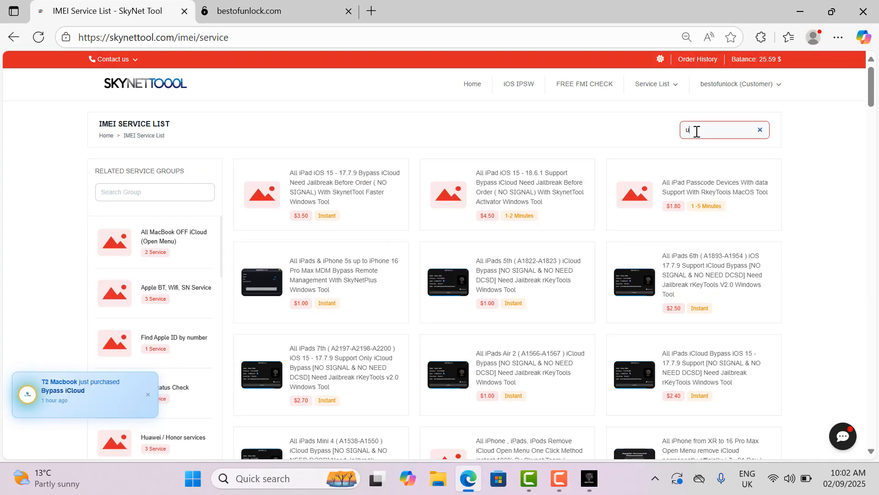
{"action": "type", "text": "ltra"}
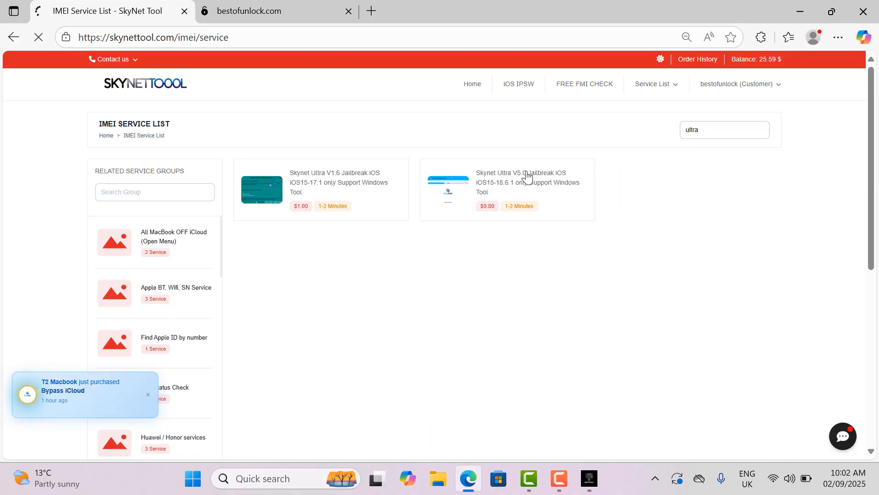
{"action": "left_click", "coordinate": [525, 182]}
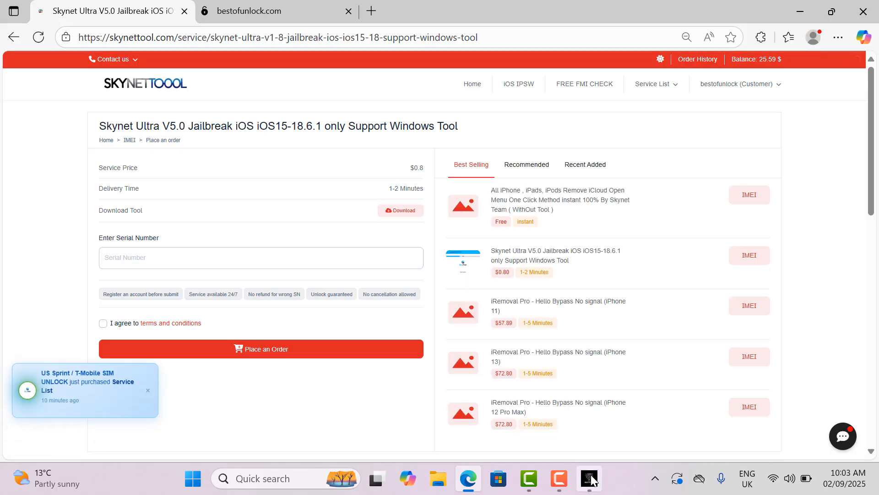
{"action": "left_click", "coordinate": [588, 478]}
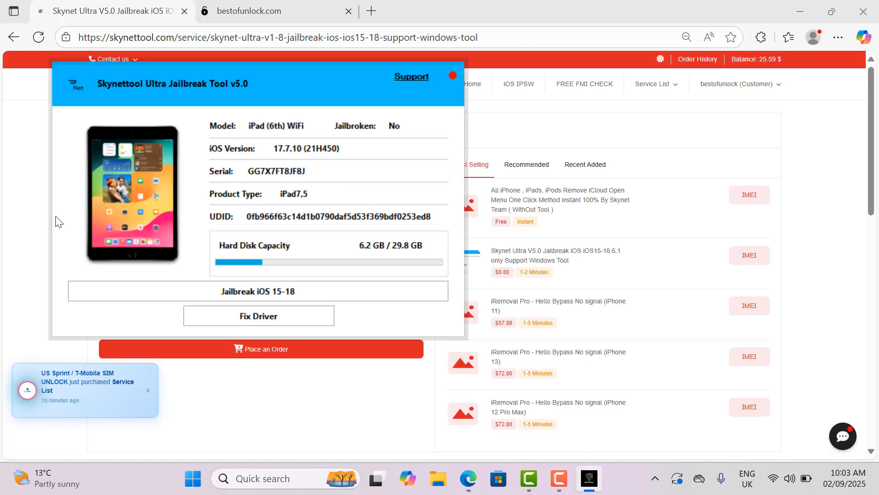
{"action": "right_click", "coordinate": [261, 258]}
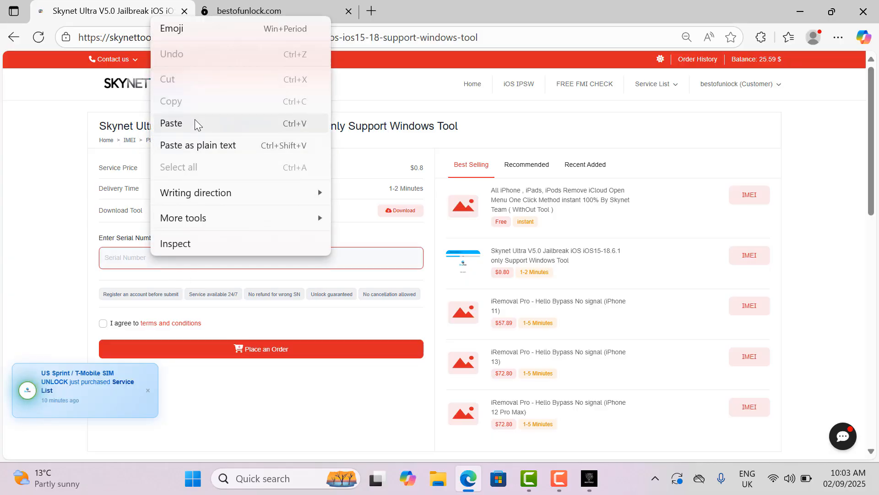
{"action": "left_click", "coordinate": [171, 123]}
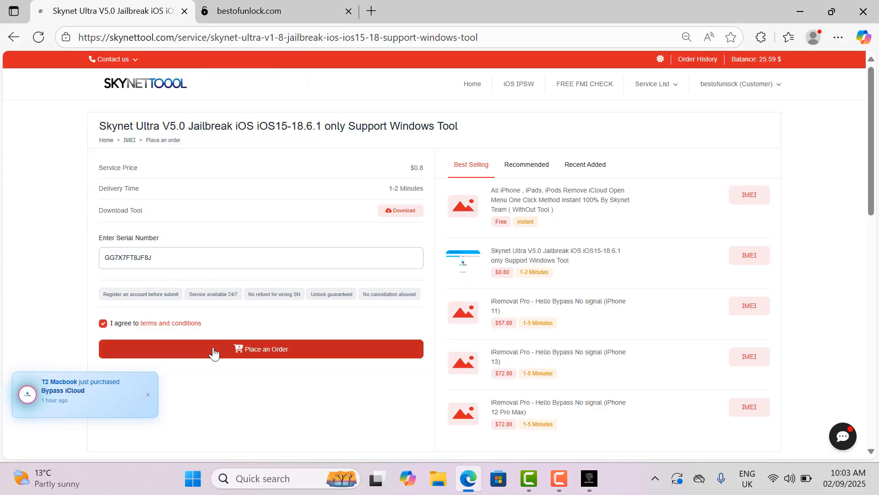
{"action": "left_click", "coordinate": [261, 348]}
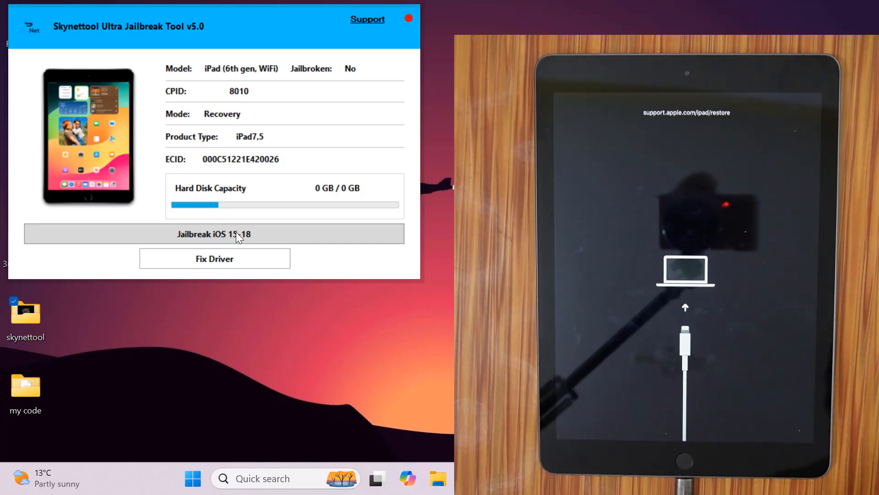
{"action": "mouse_move", "coordinate": [257, 234]}
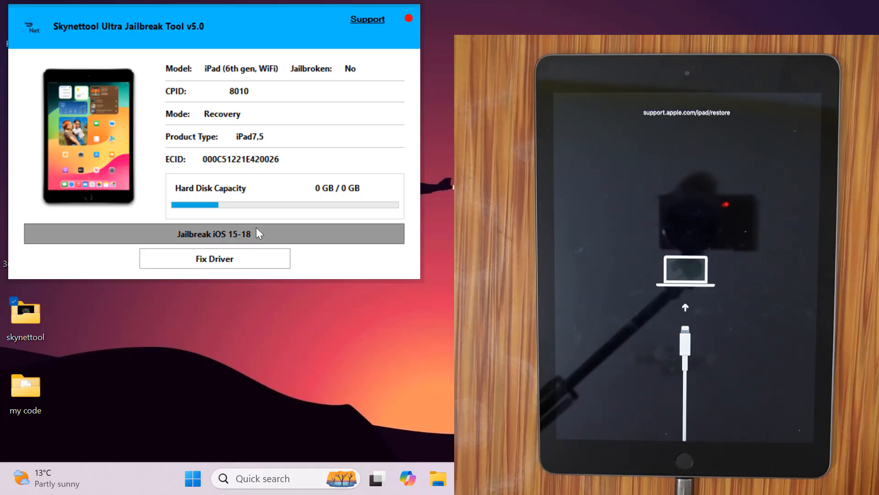
Start the iOS 15-18 jailbreak and run the side-and-home button hold countdown.
{"action": "left_click", "coordinate": [214, 234]}
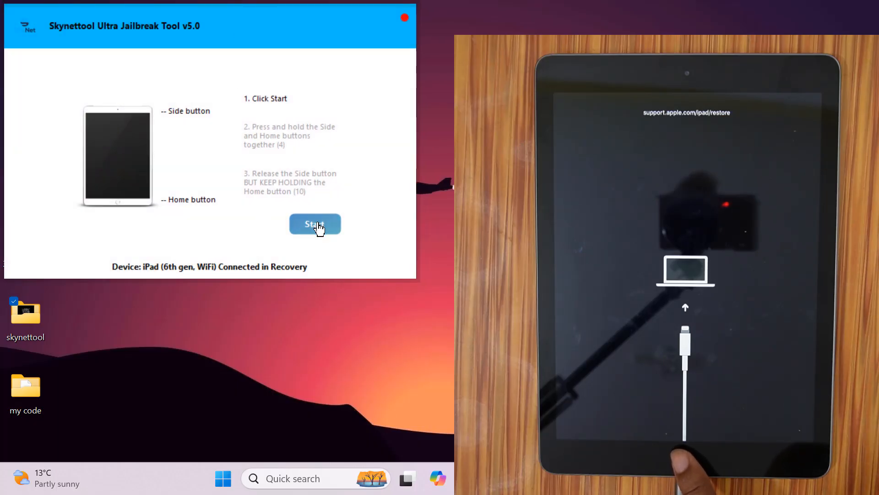
{"action": "left_click", "coordinate": [315, 223]}
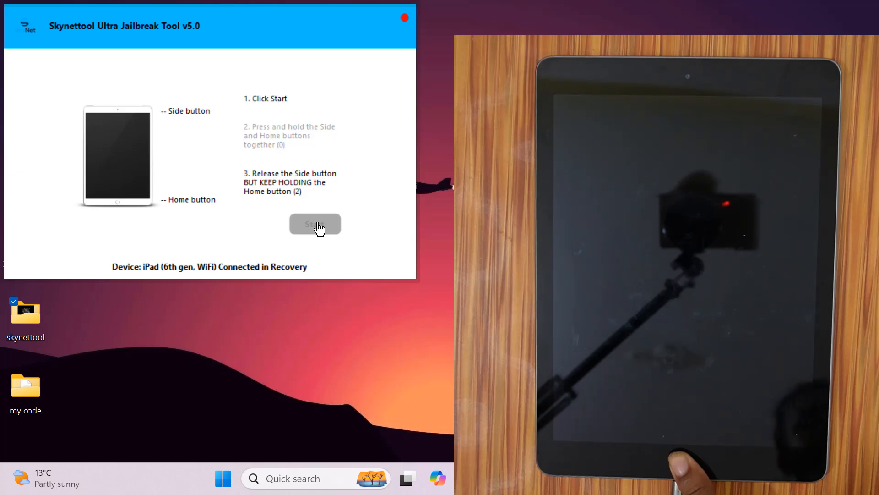
{"action": "left_click", "coordinate": [315, 224]}
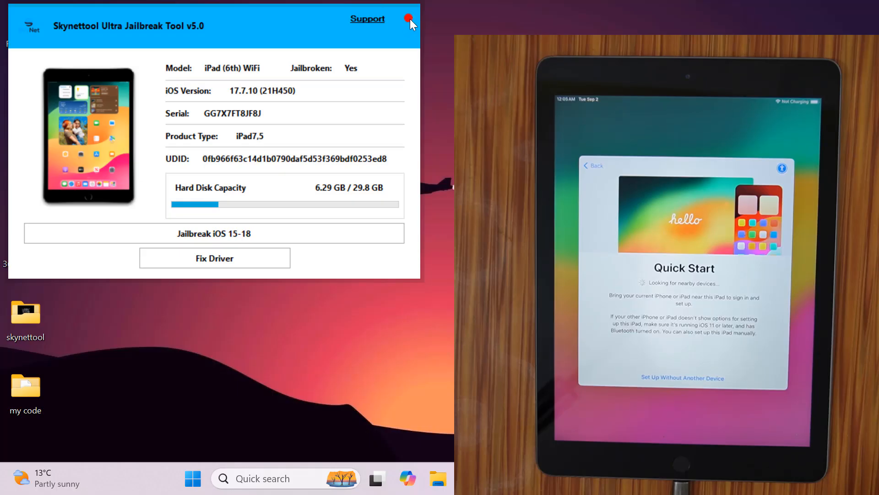
Close the jailbreak tool once the iPad shows Jailbroken: Yes.
{"action": "left_click", "coordinate": [408, 19]}
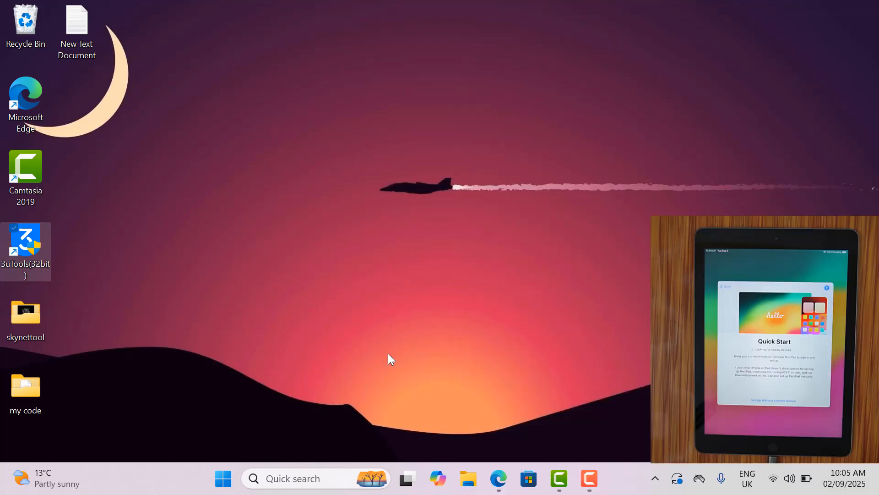
{"action": "mouse_move", "coordinate": [365, 269]}
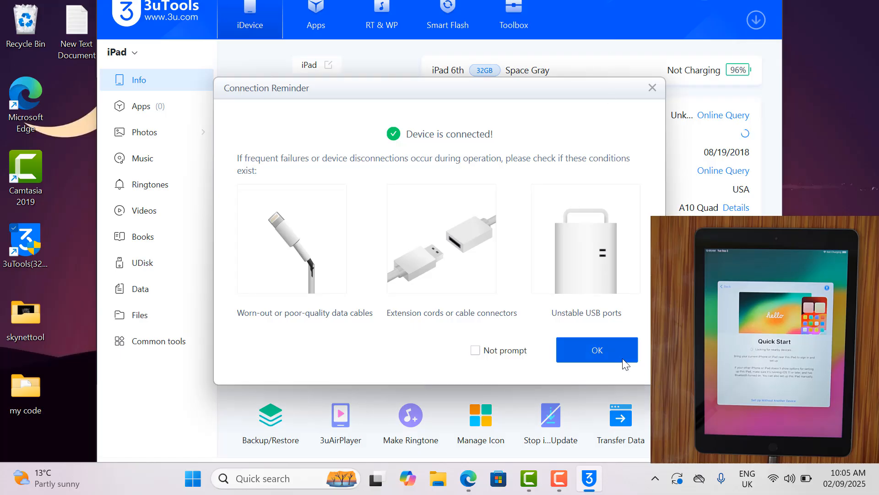
Close 3uTools and open the skynettool > SkyNet Fire folders in File Explorer.
{"action": "left_click", "coordinate": [596, 349]}
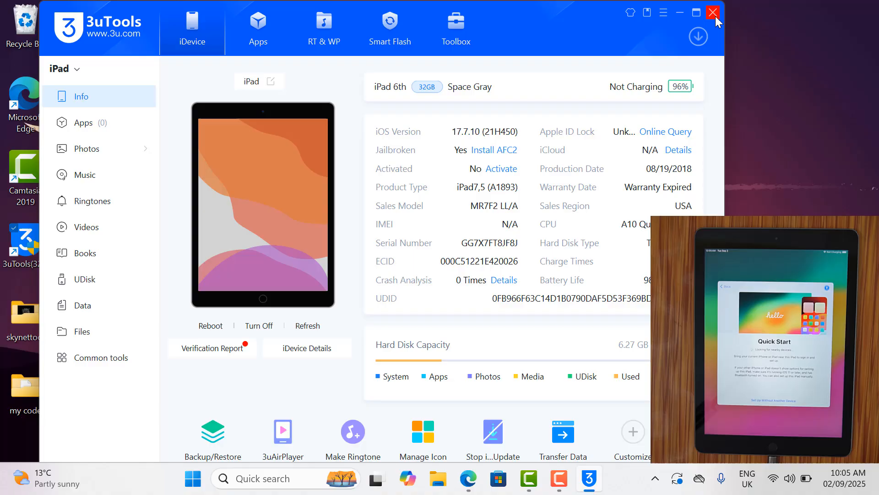
{"action": "left_click", "coordinate": [713, 12]}
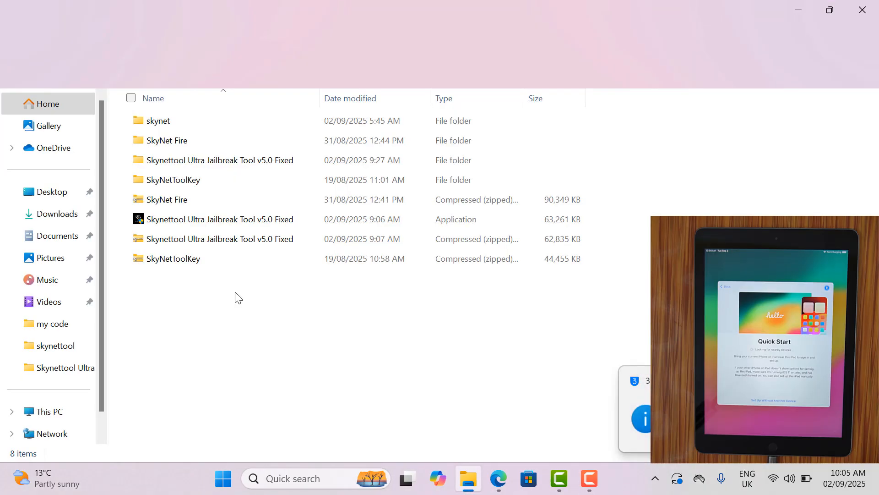
{"action": "double_click", "coordinate": [166, 140]}
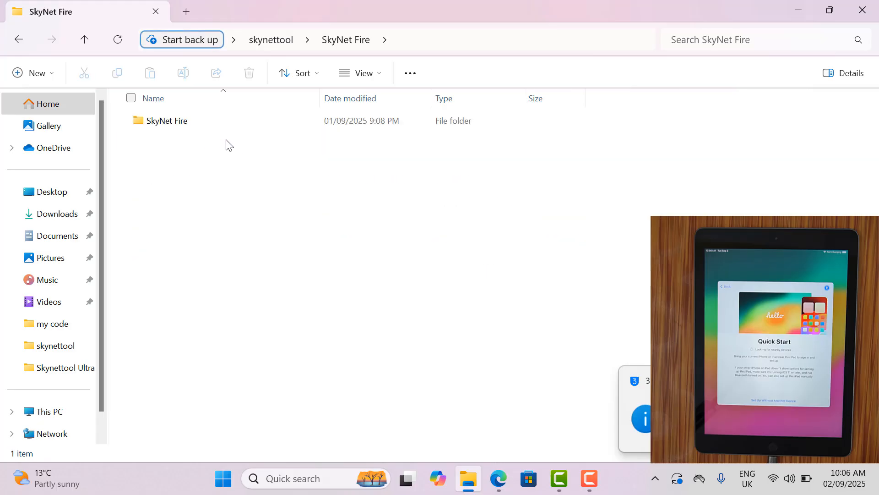
{"action": "double_click", "coordinate": [167, 121]}
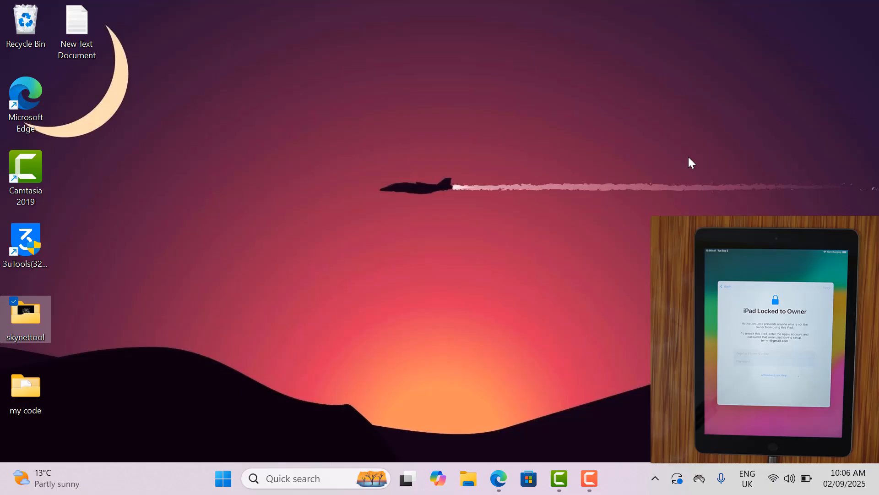
Launch SkyNetTool Fire to detect the jailbroken iPad (6th gen, WiFi, iOS 17.7.10).
{"action": "double_click", "coordinate": [26, 314]}
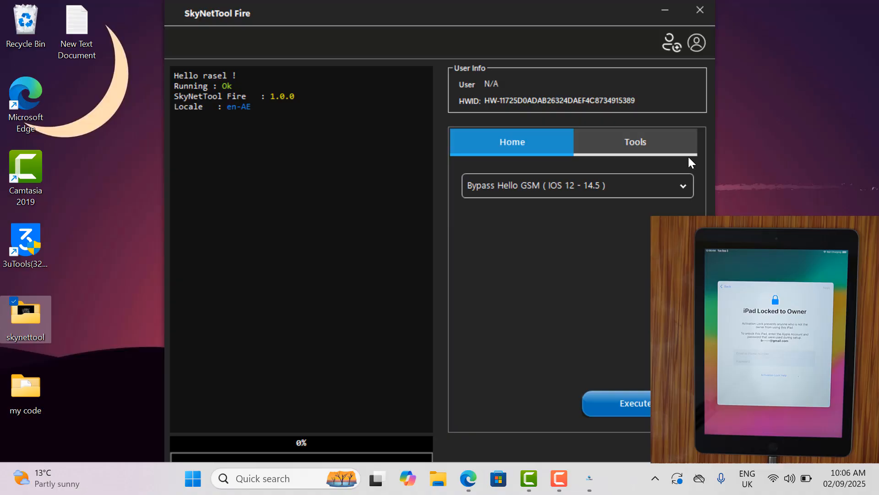
{"action": "mouse_move", "coordinate": [533, 39]}
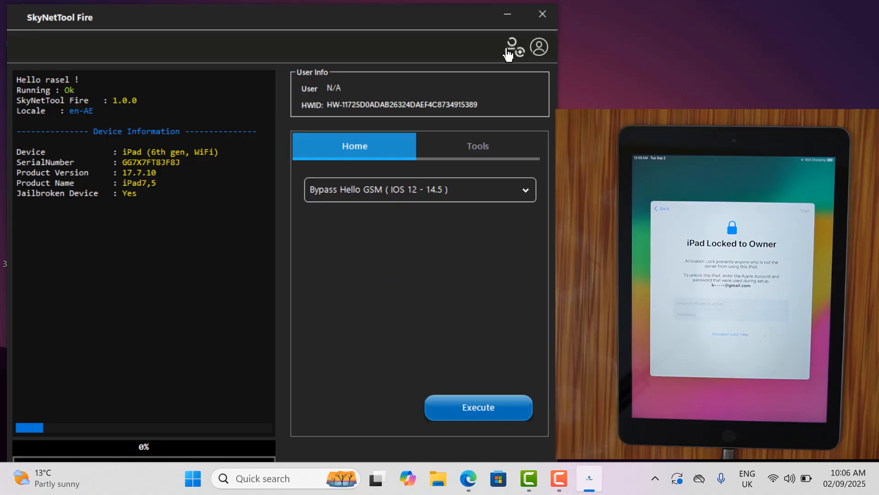
Log in with the saved account and confirm the active 1-day license message.
{"action": "left_click", "coordinate": [513, 46]}
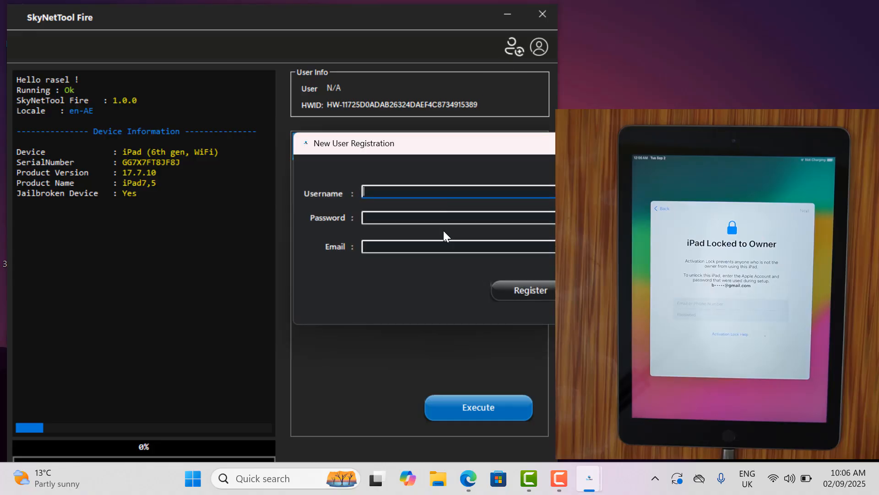
{"action": "left_click", "coordinate": [539, 47]}
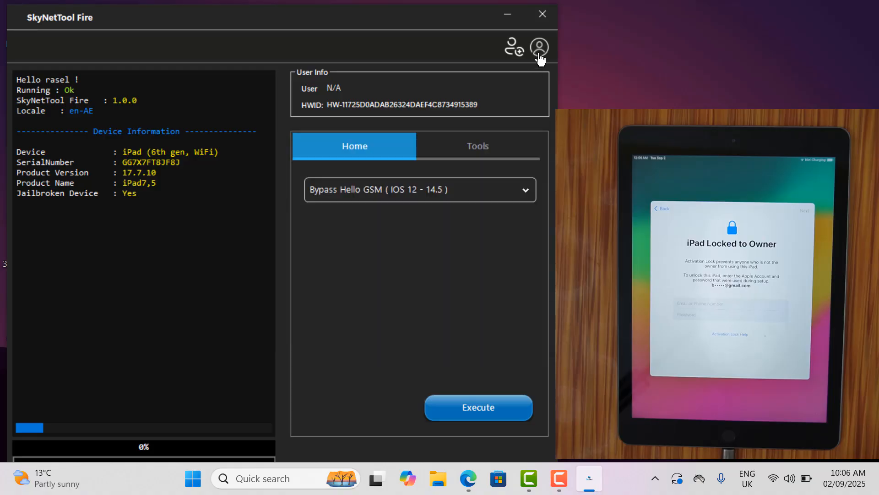
{"action": "left_click", "coordinate": [538, 46]}
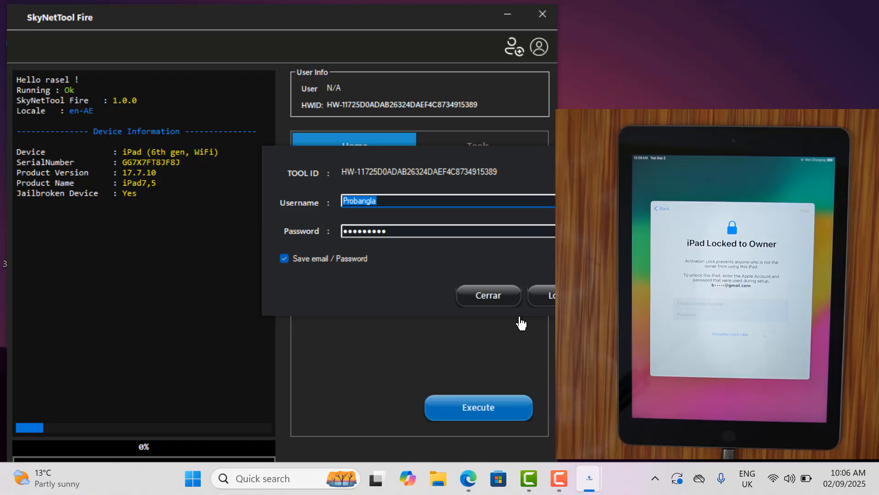
{"action": "mouse_move", "coordinate": [478, 460]}
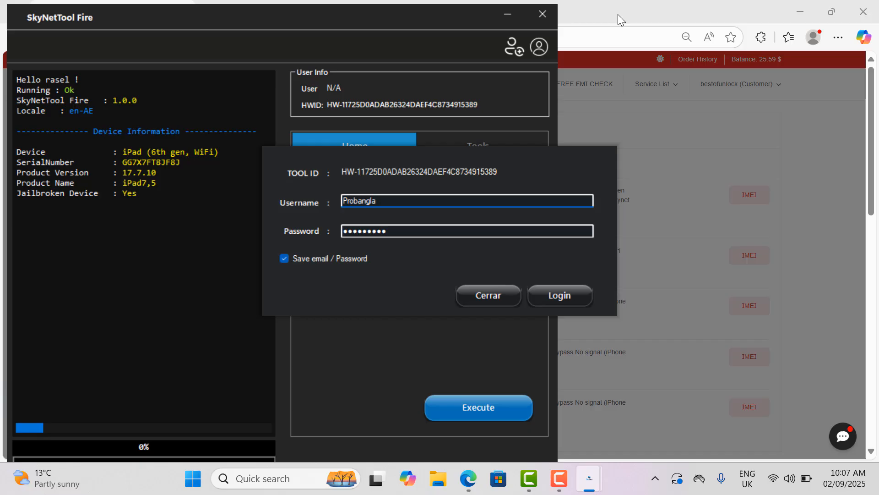
{"action": "left_click", "coordinate": [559, 295]}
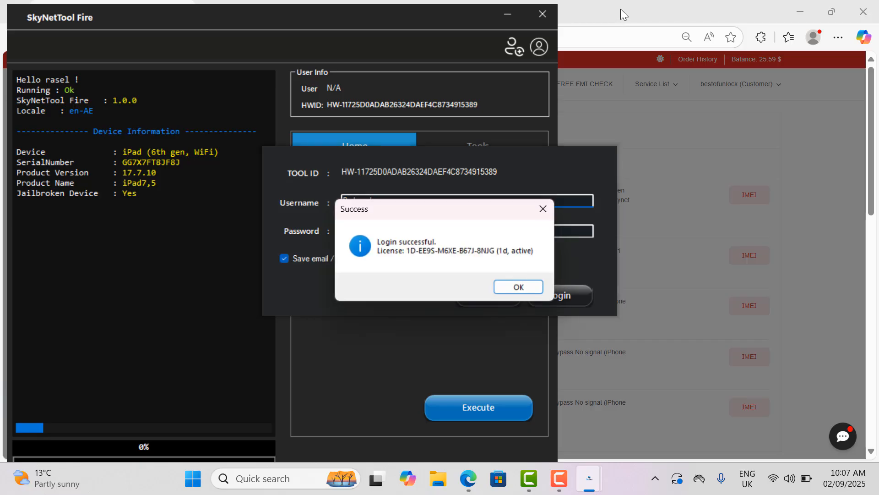
{"action": "left_click", "coordinate": [518, 287]}
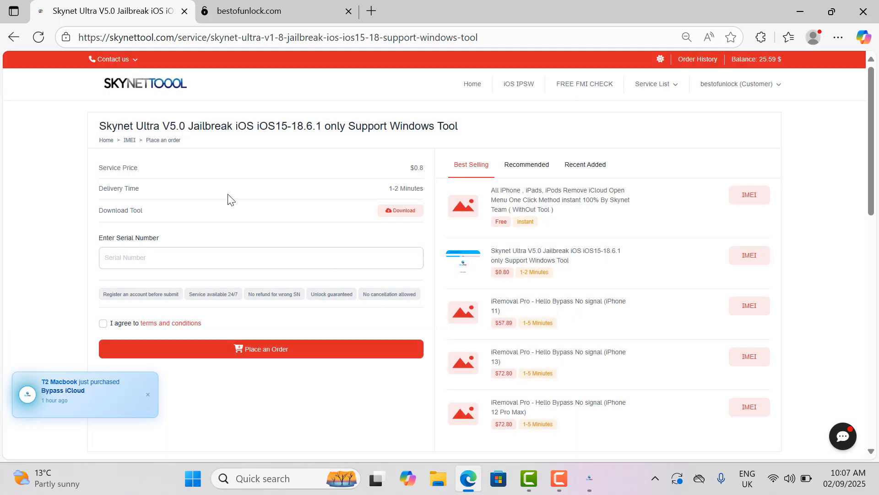
Find the SkyNetTool Fire 1-day license in the IMEI service list by searching 'fire'.
{"action": "left_click", "coordinate": [13, 37]}
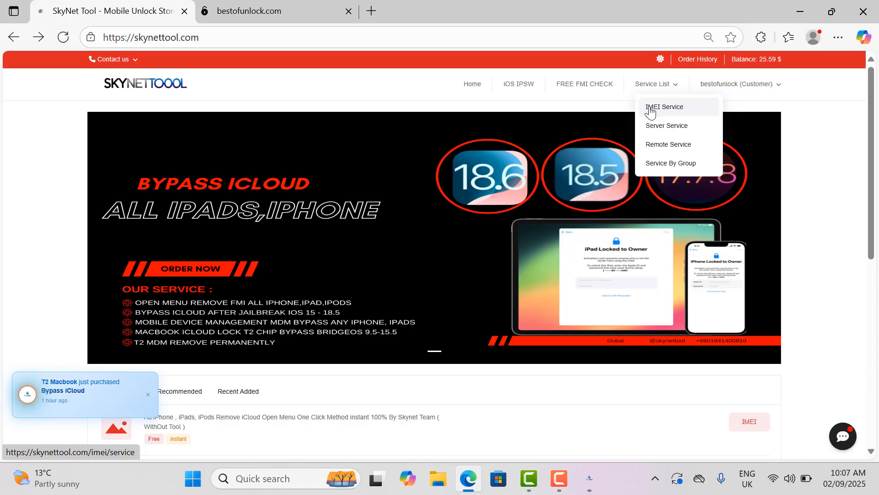
{"action": "left_click", "coordinate": [665, 106]}
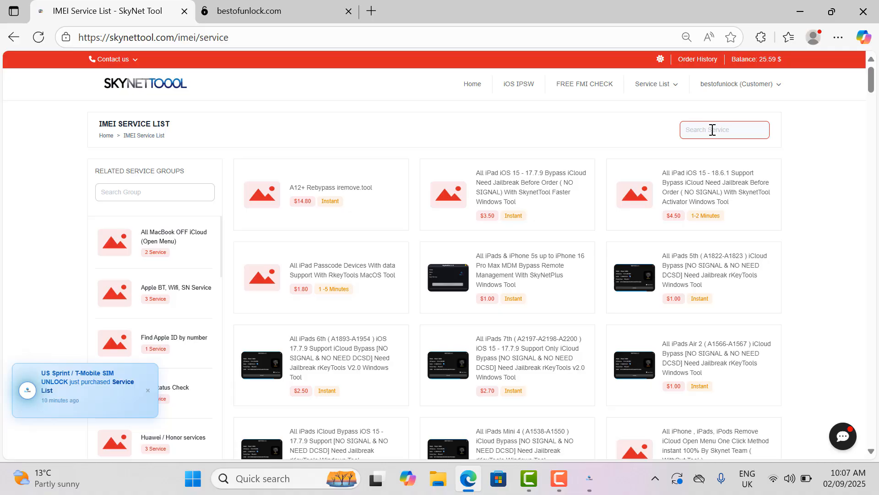
{"action": "type", "text": "fire"}
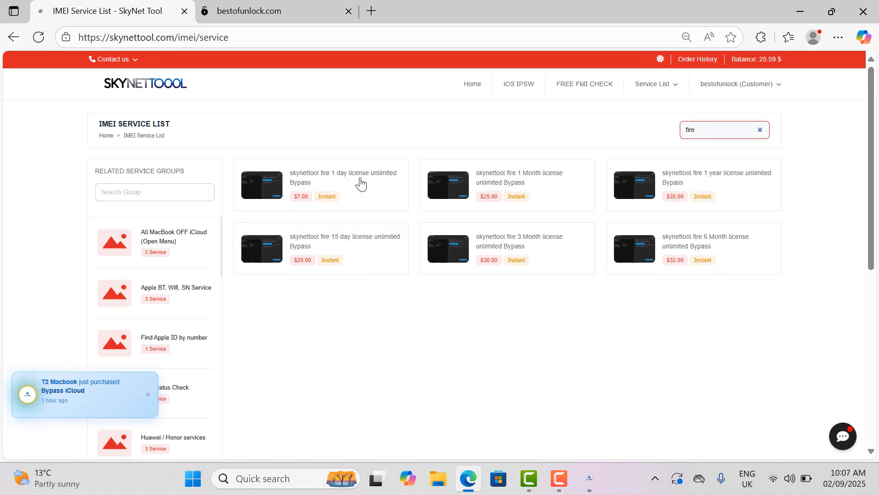
{"action": "left_click", "coordinate": [343, 176]}
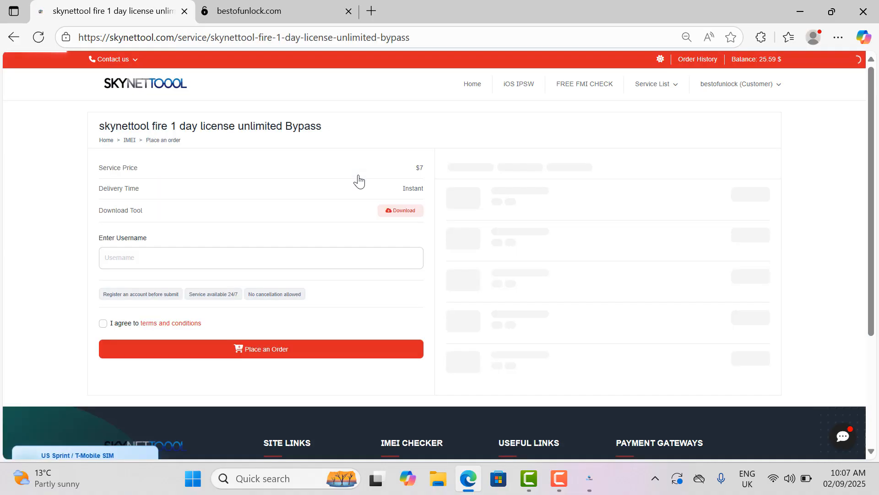
Enter username 'Probangla' on the $7 order, accept the terms, and switch to bestofunlock.com.
{"action": "type", "text": "Probangla"}
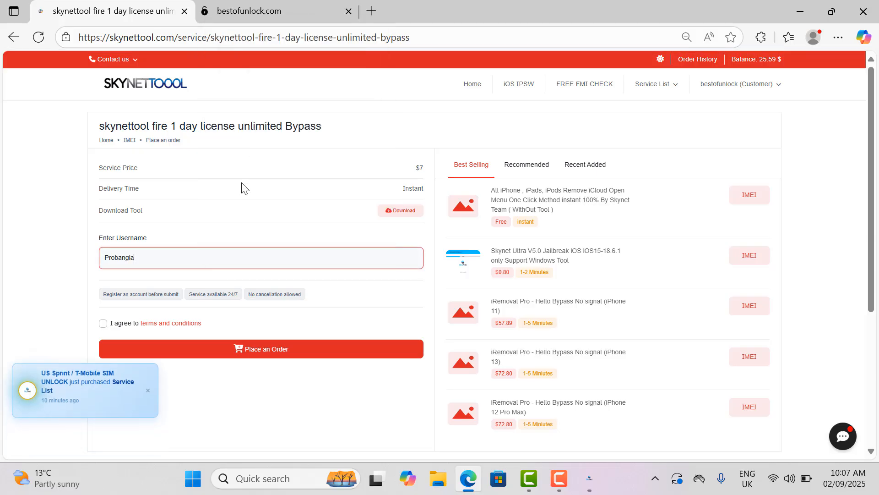
{"action": "left_click", "coordinate": [104, 323]}
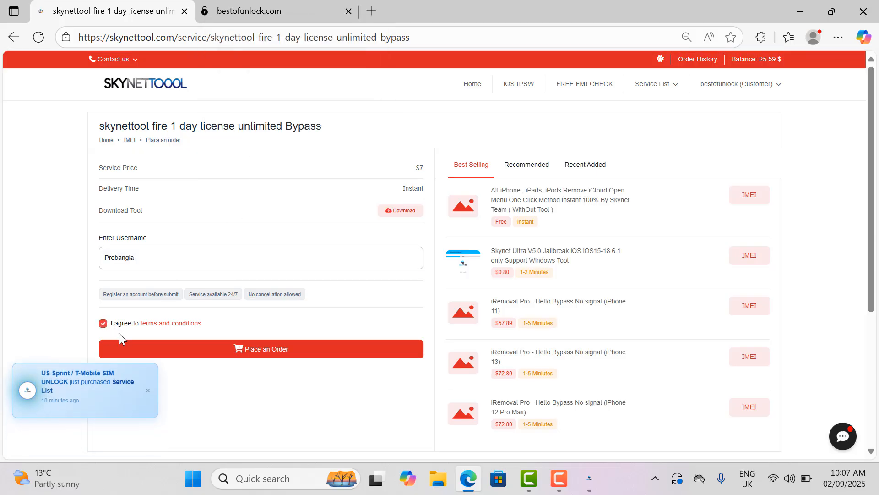
{"action": "left_click", "coordinate": [252, 11]}
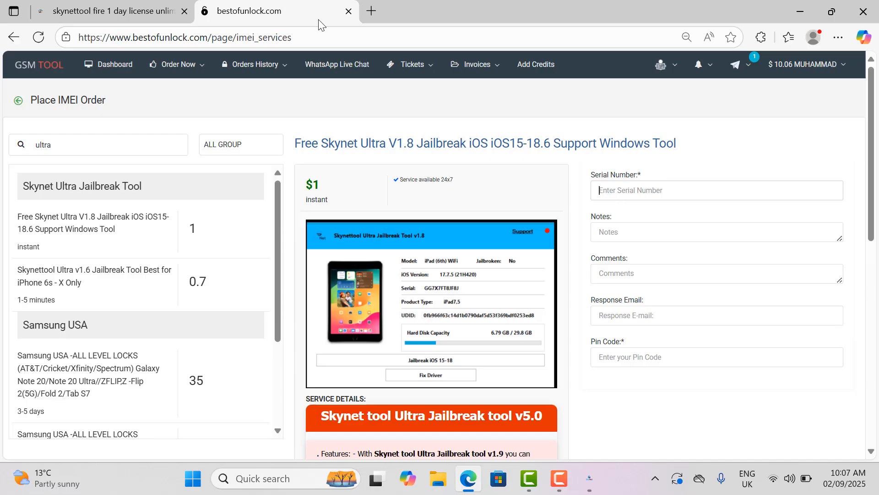
Search 'fire' on bestofunlock.com to reach the 1-day license order, then return to the tool.
{"action": "triple_click", "coordinate": [43, 144]}
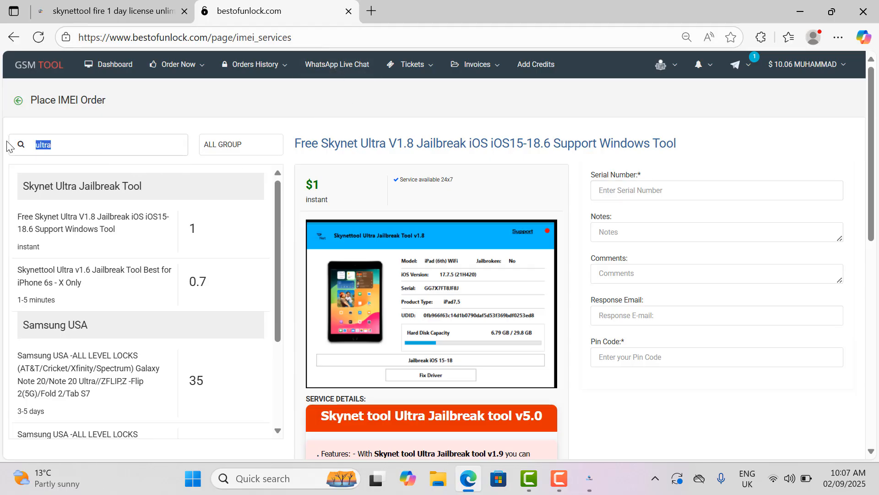
{"action": "type", "text": "ffire"}
{"action": "type", "text": "Probangla"}
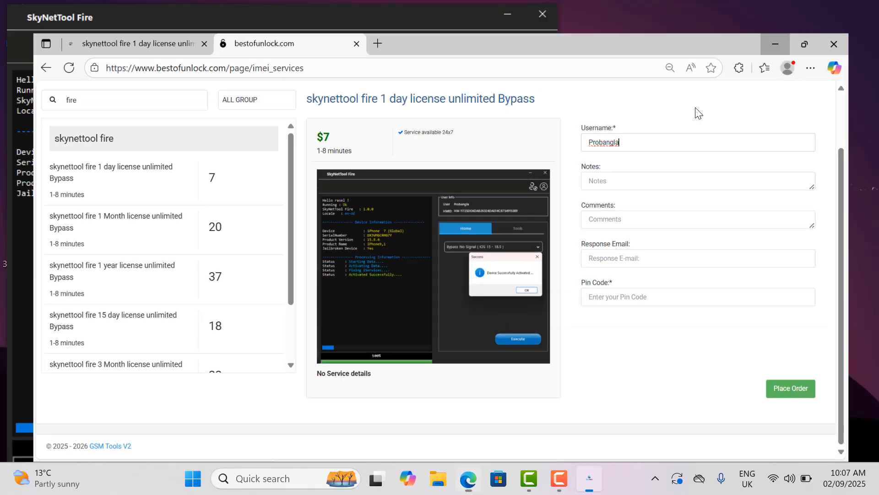
{"action": "left_click", "coordinate": [418, 190]}
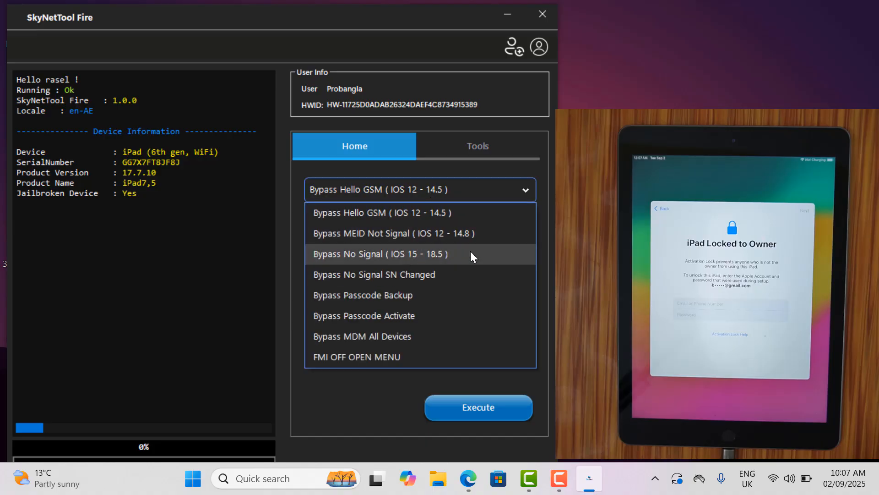
Start the Bypass No Signal (iOS 15 - 18.5) run on the iPad.
{"action": "left_click", "coordinate": [380, 254]}
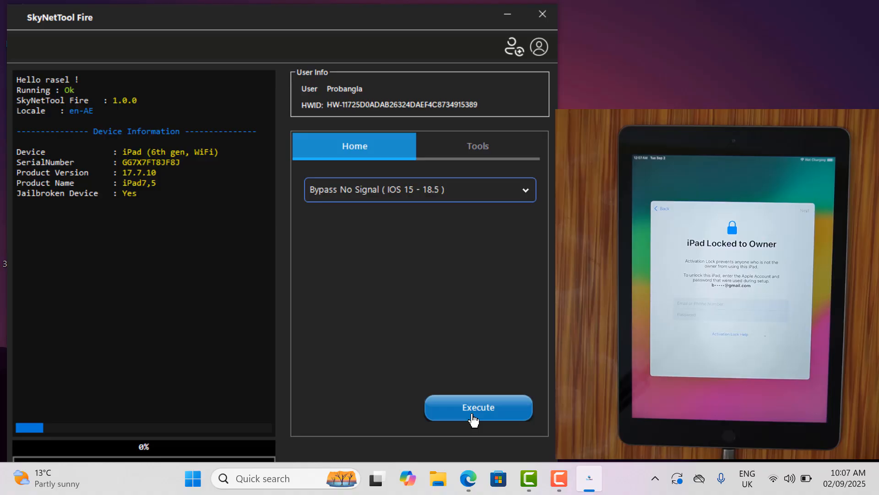
{"action": "mouse_move", "coordinate": [454, 394]}
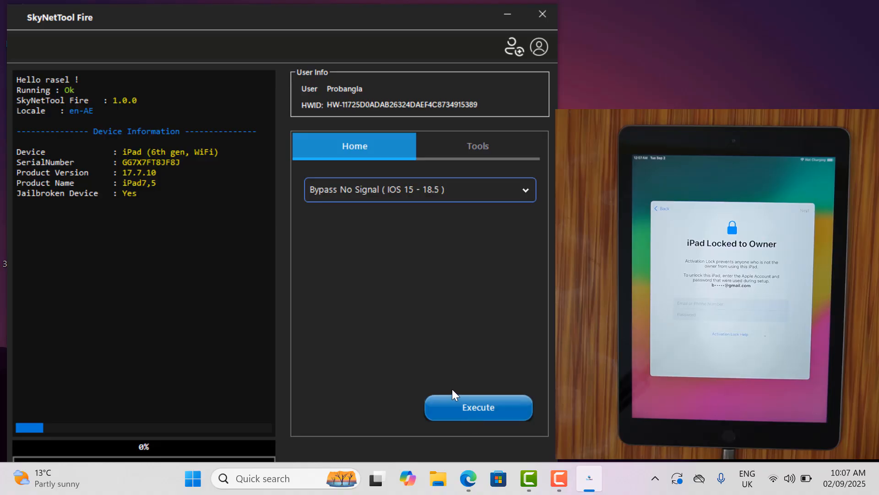
{"action": "left_click", "coordinate": [477, 406]}
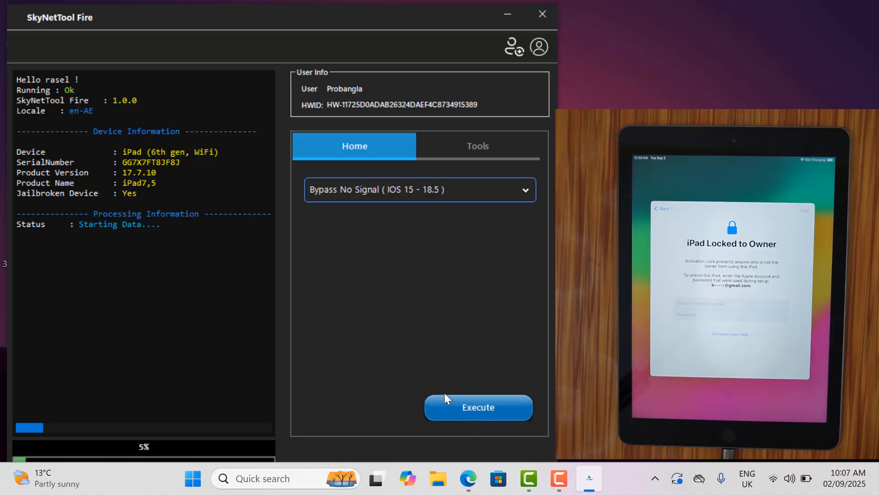